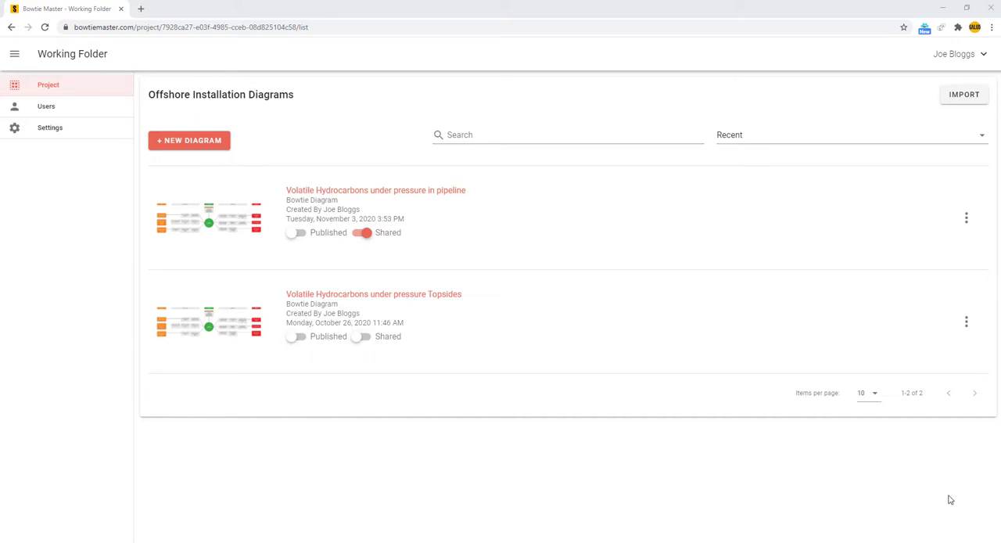
Download the bowtie diagram import template and open the workbook in Excel.
click(963, 94)
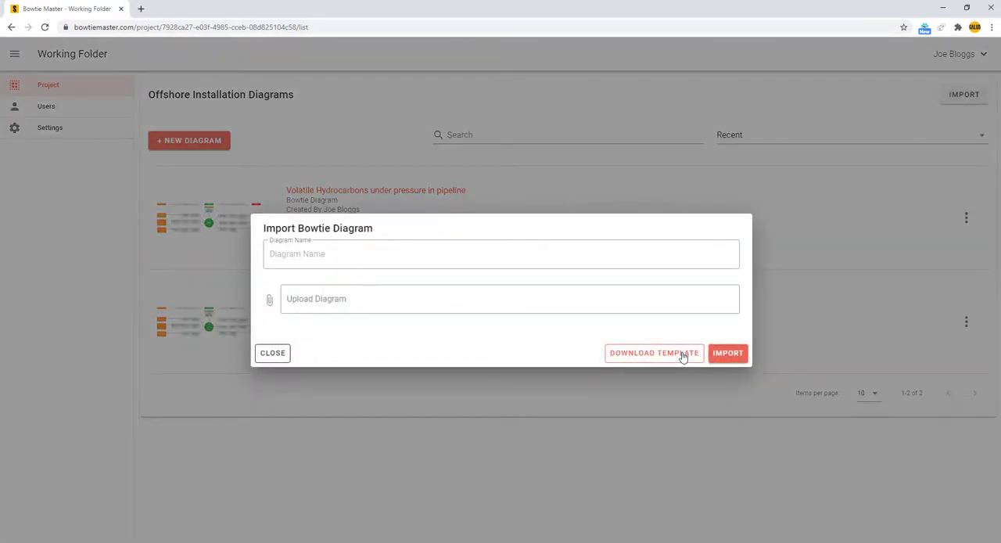
click(654, 354)
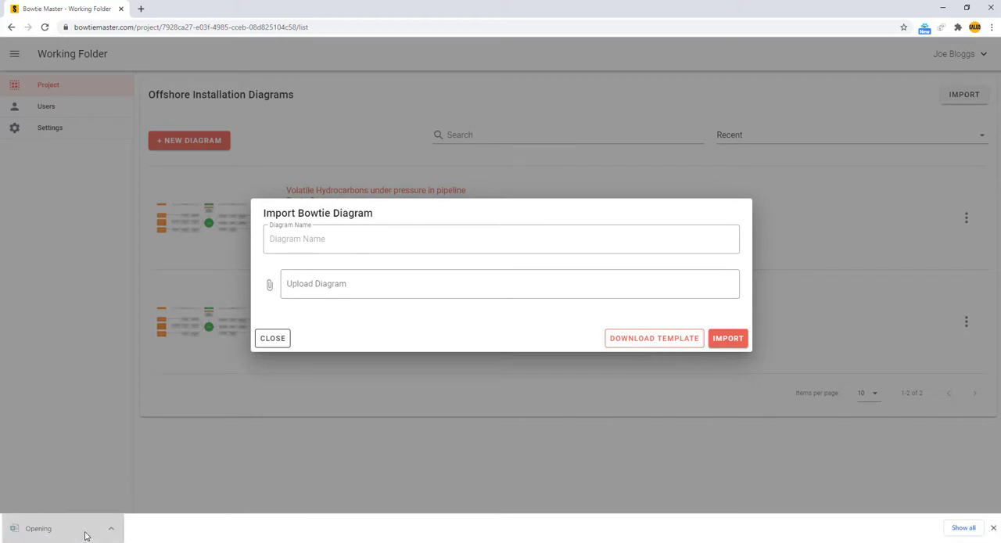
click(654, 338)
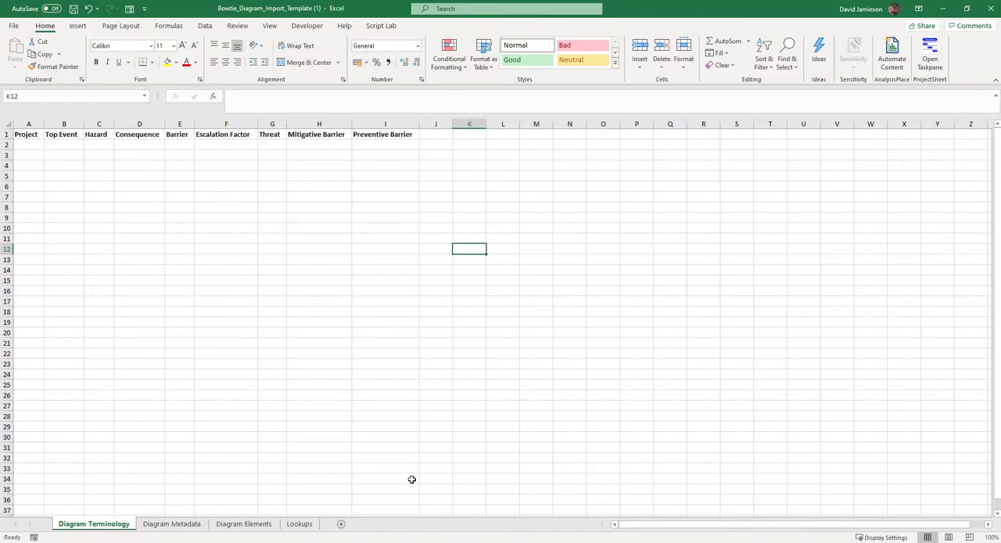
Review the Diagram Elements sheet's Element Id, Parent Id, Title and Order heading cells.
click(244, 523)
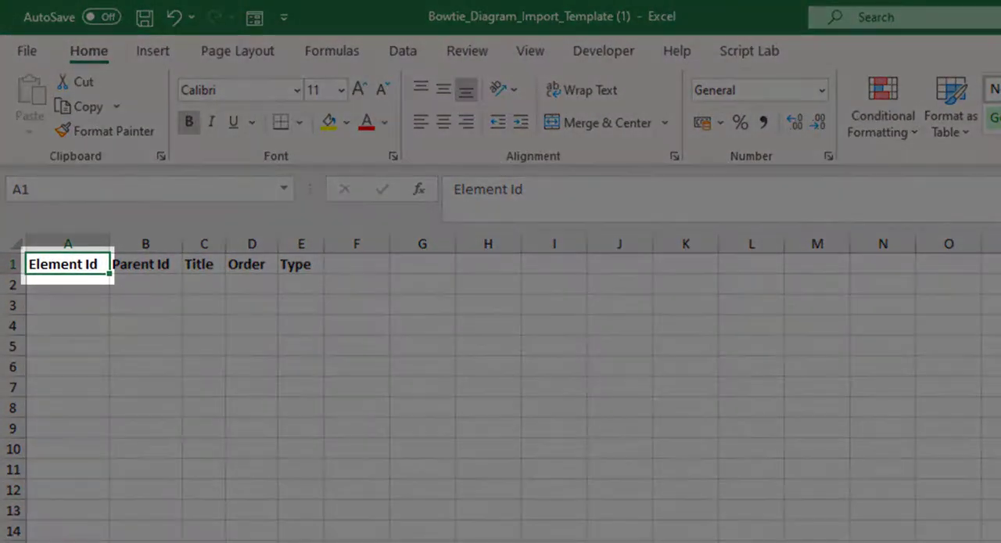
click(144, 263)
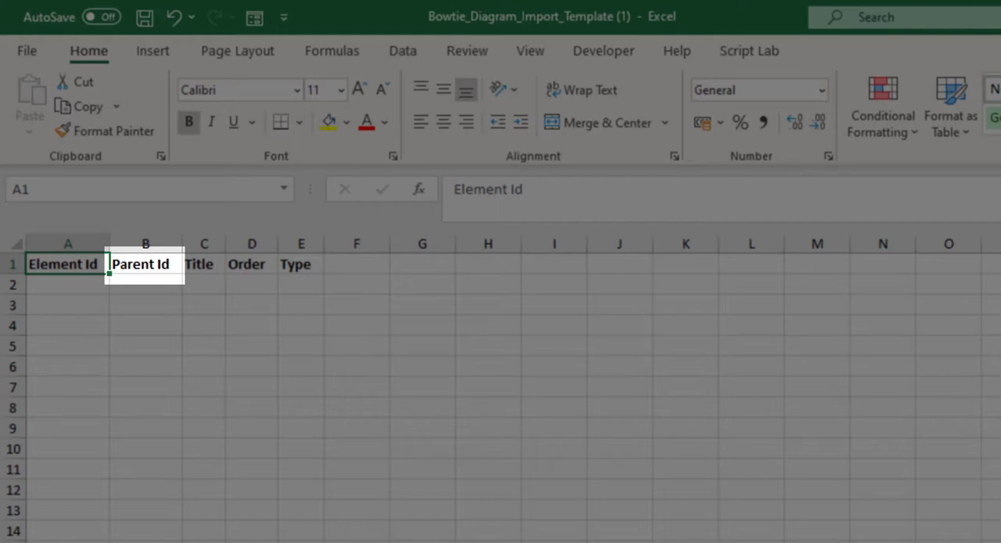
click(203, 263)
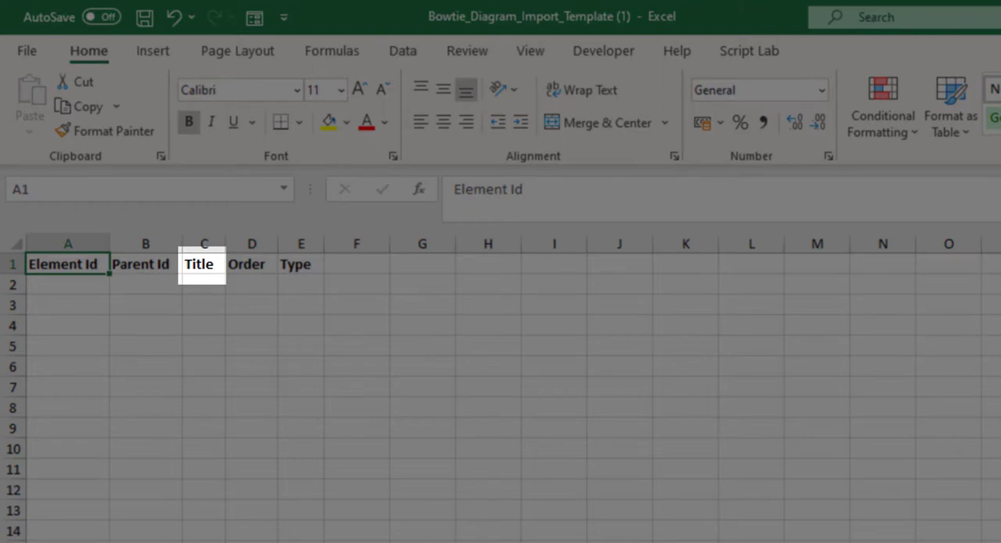
click(250, 263)
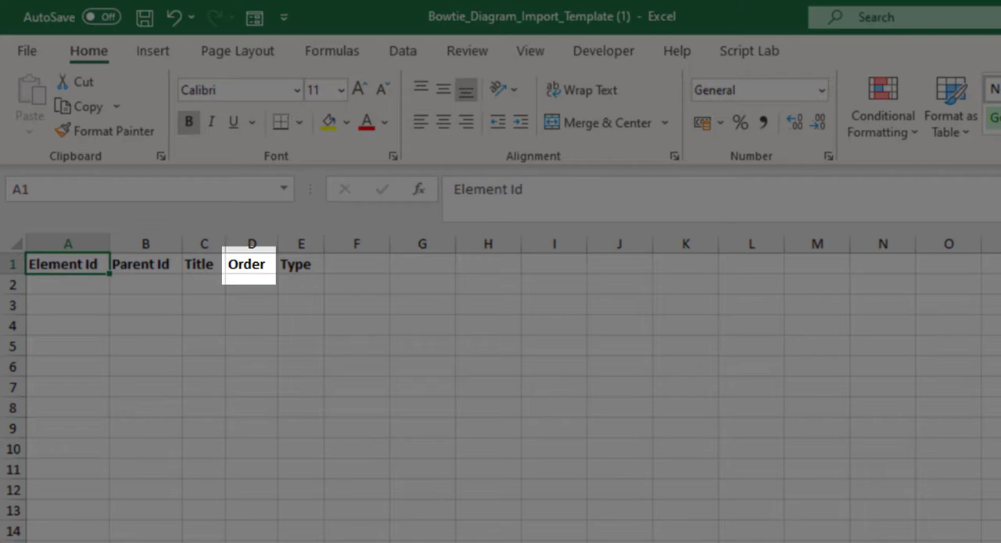
click(300, 263)
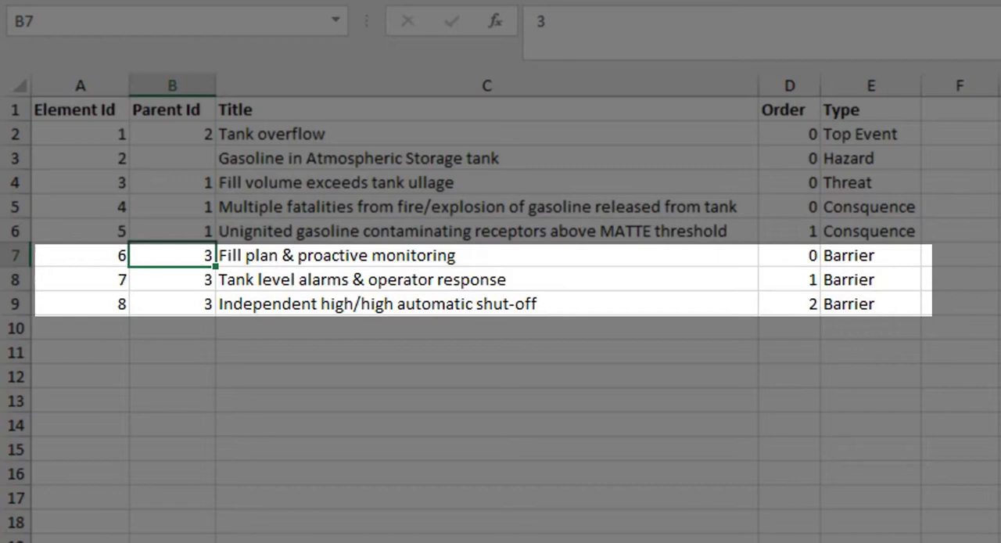
Enter the eight element rows, checking the first barrier's Parent Id.
click(172, 255)
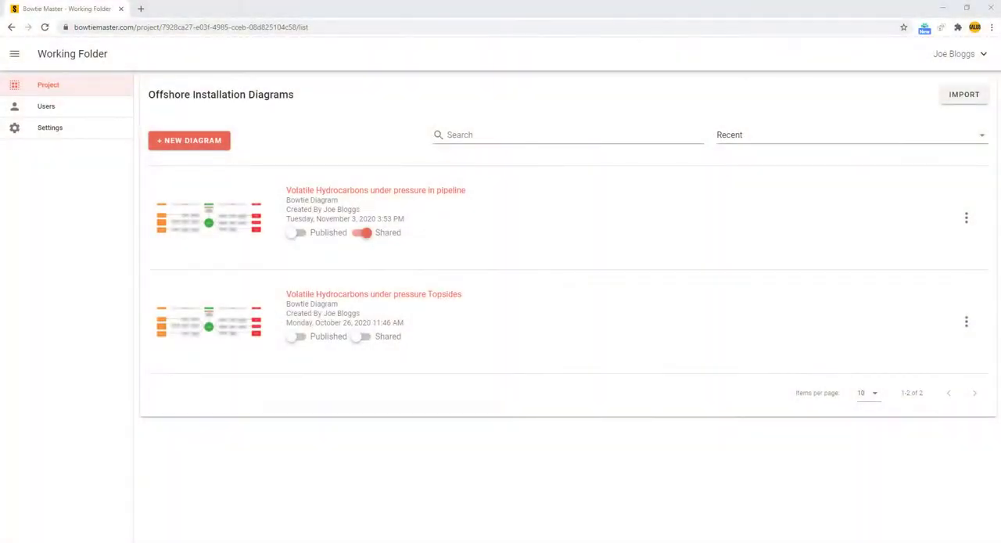
mouse_move(964, 94)
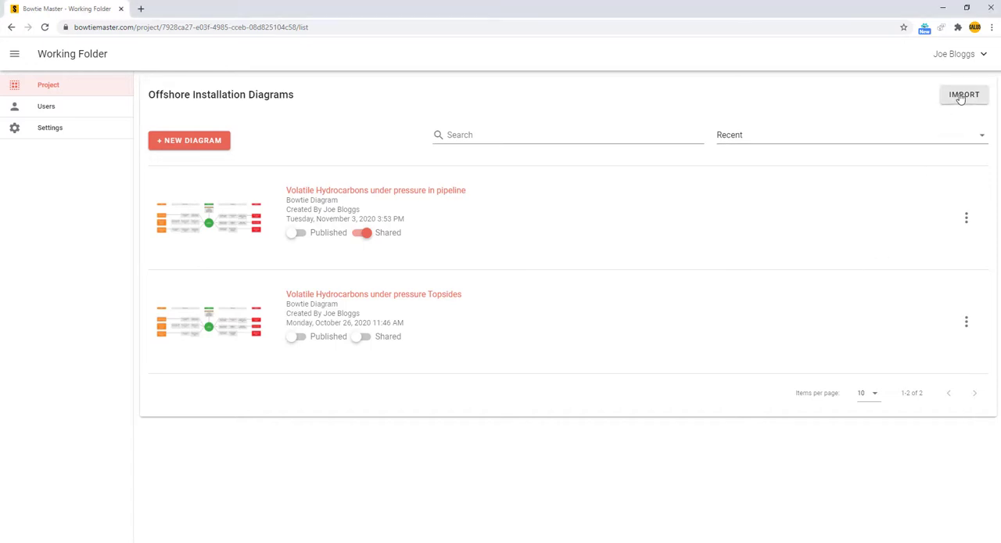
Import the filled workbook as a new diagram named 'Excel Import Tutorial'.
click(964, 94)
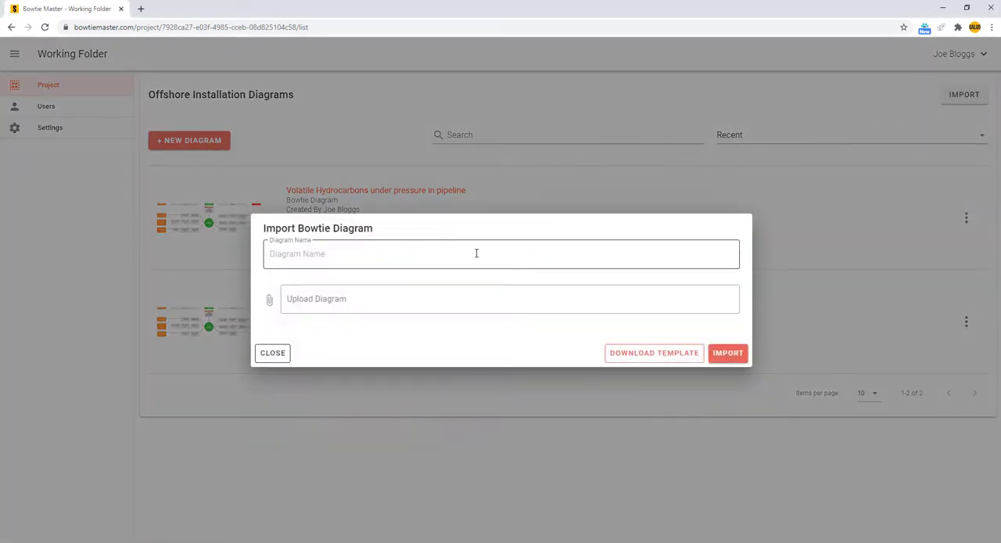
text(Excel Import Tutorial)
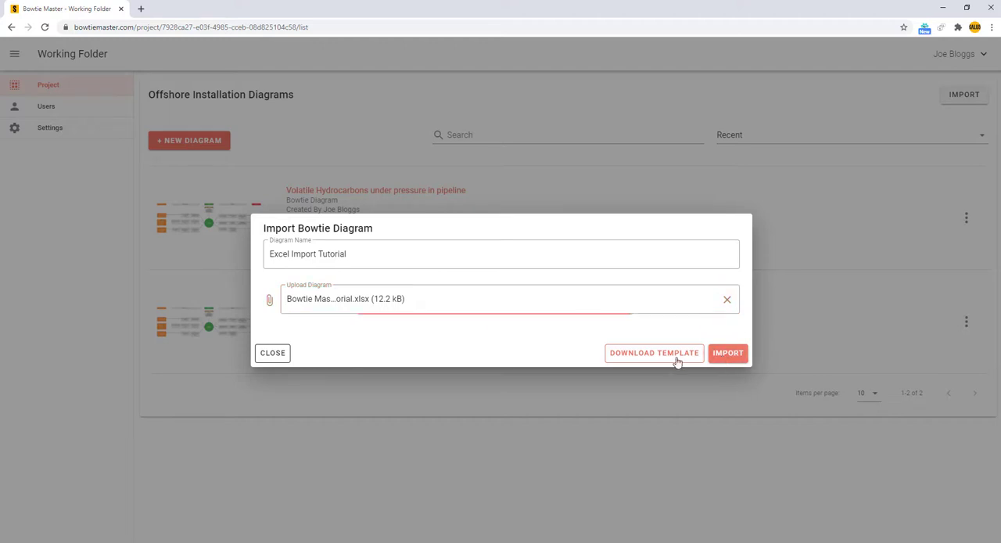
click(727, 353)
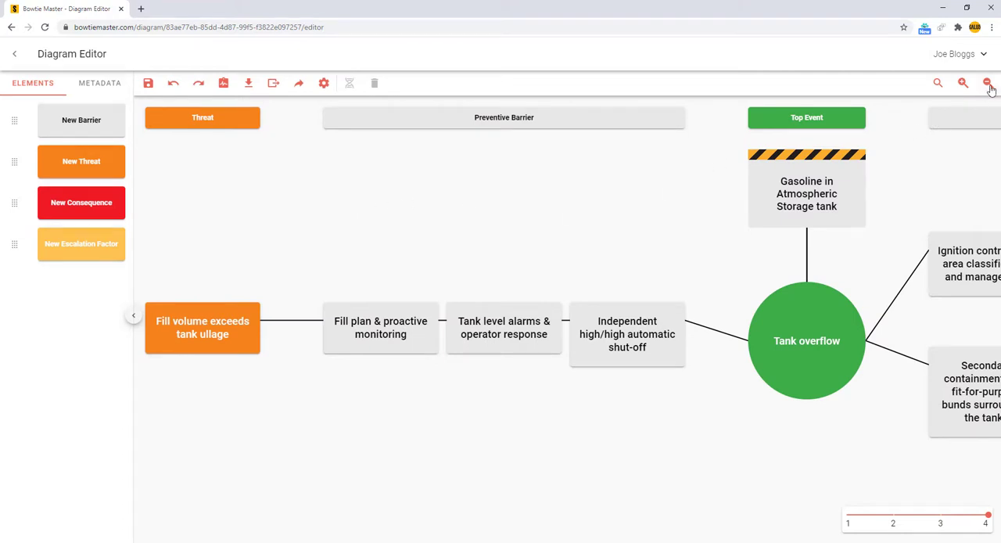
Export the whole diagram to an Excel workbook and open the exported file.
click(985, 83)
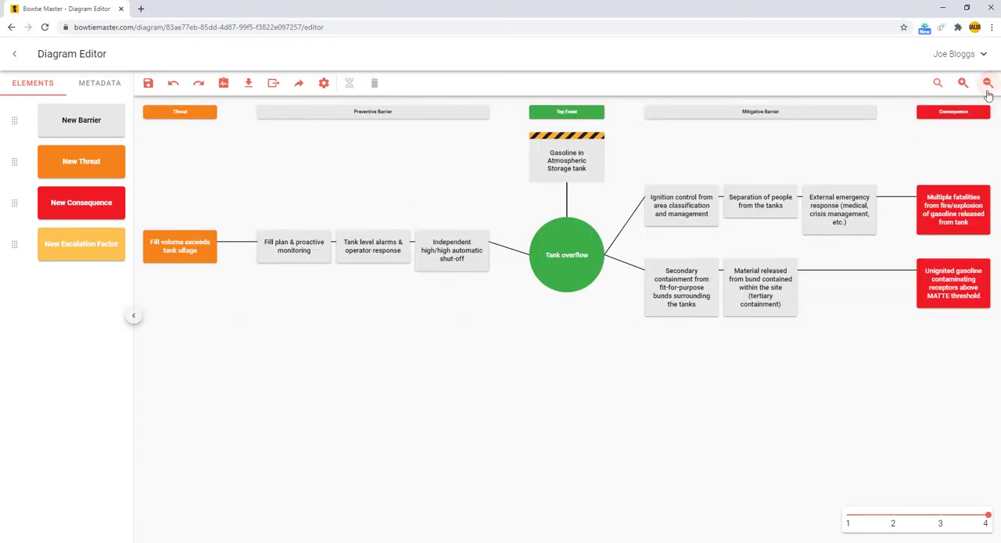
mouse_move(707, 448)
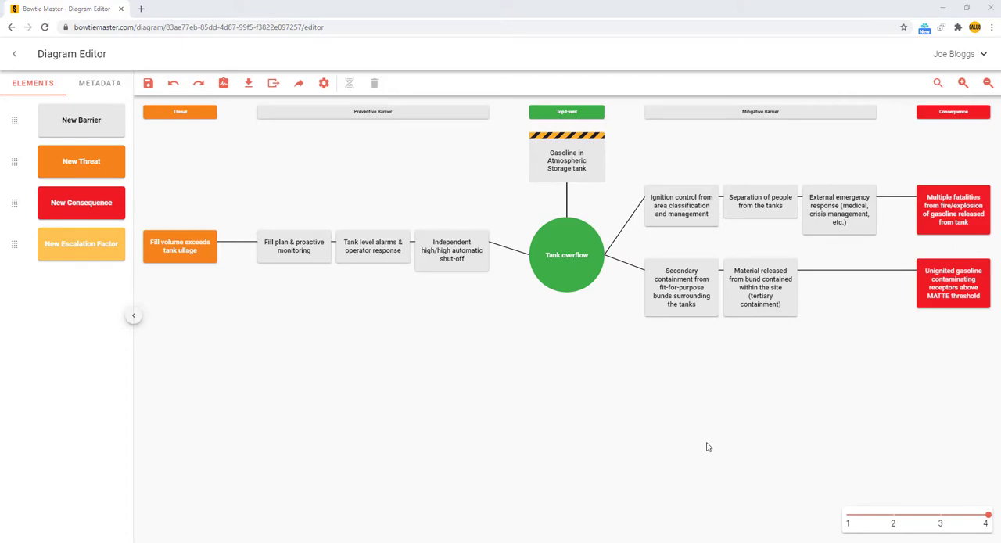
mouse_move(686, 391)
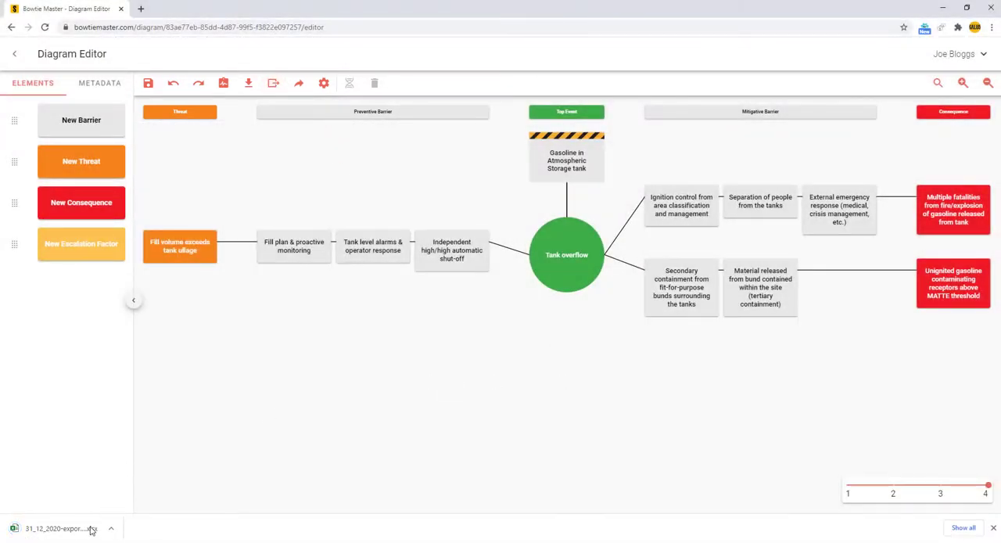
click(59, 528)
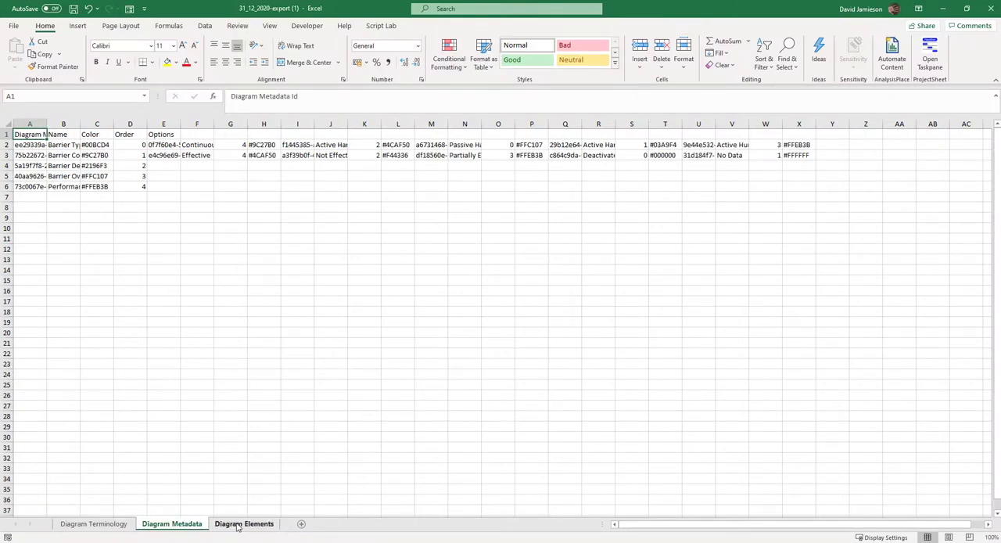
Show the exported workbook's Diagram Elements sheet listing all diagram elements.
click(244, 522)
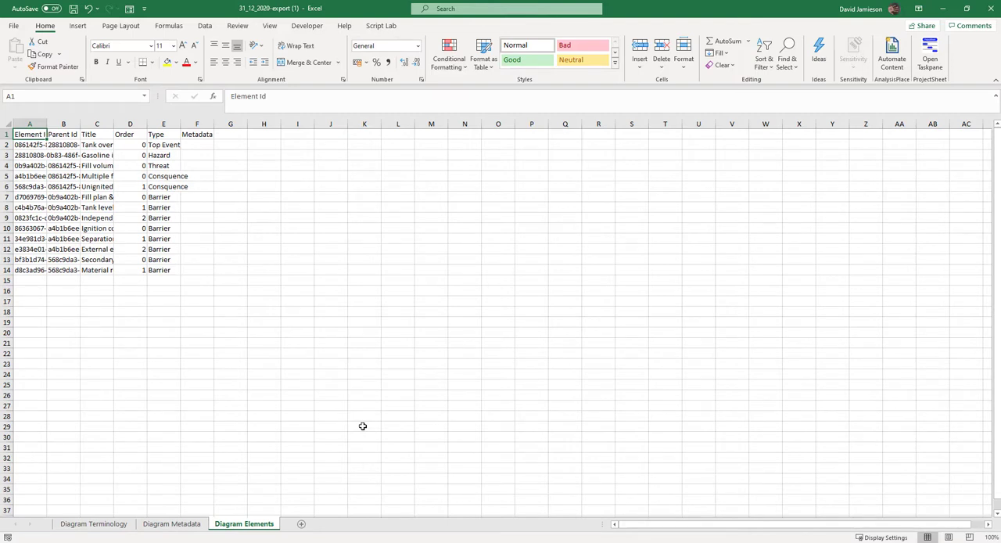
mouse_move(602, 422)
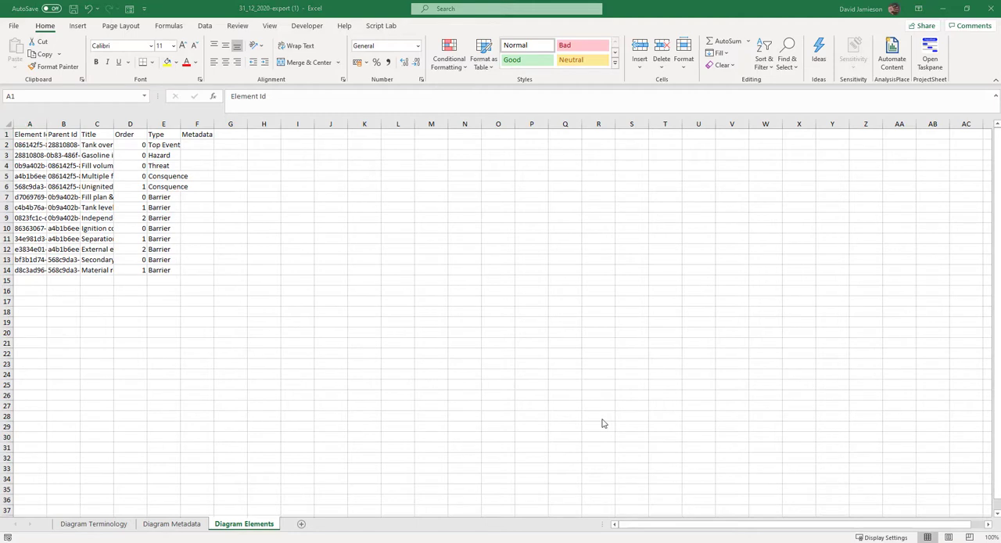